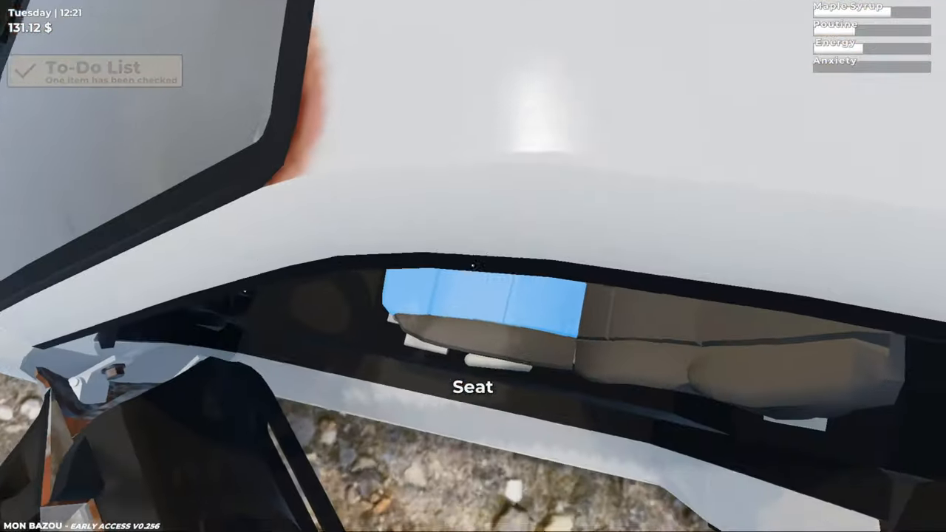
mouse_move(474, 266)
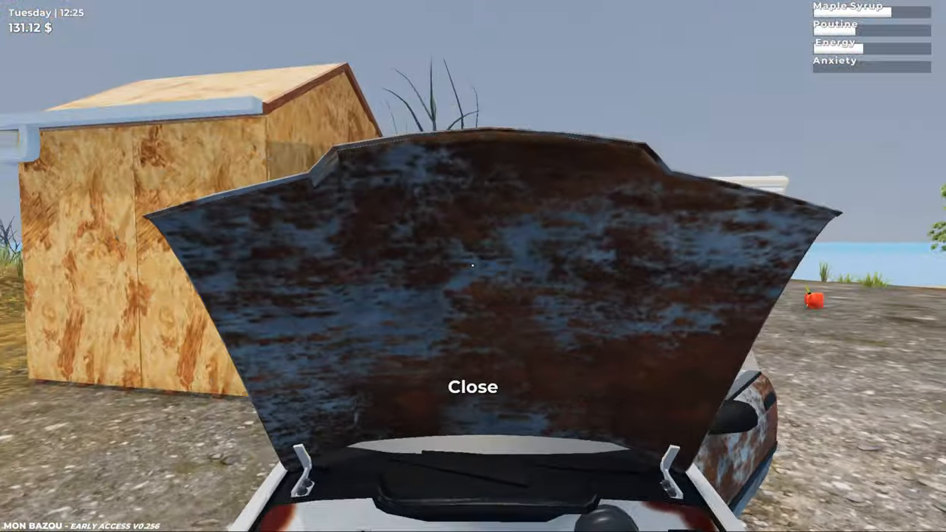
Shut the car's hood after inspecting the seat and engine bay.
left_click(473, 386)
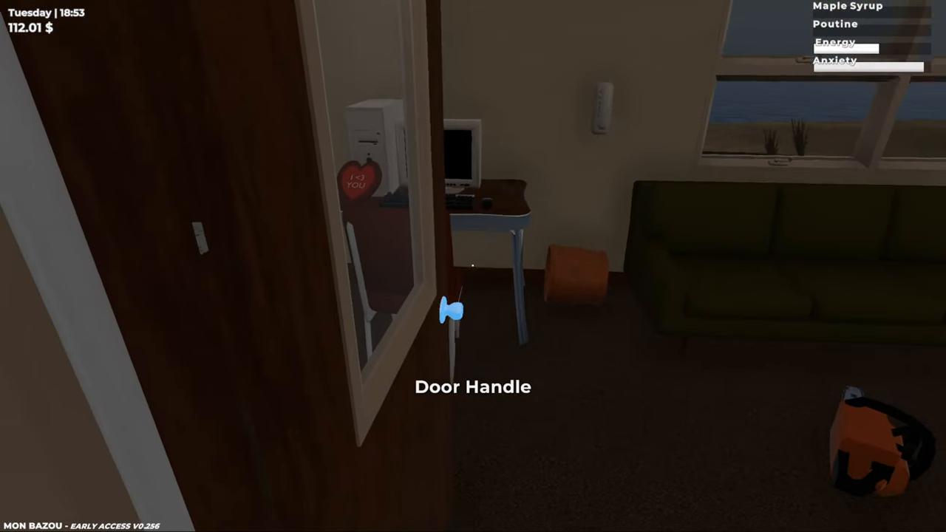
Open the house door on the way from the parked pickup toward the shed.
left_click(451, 310)
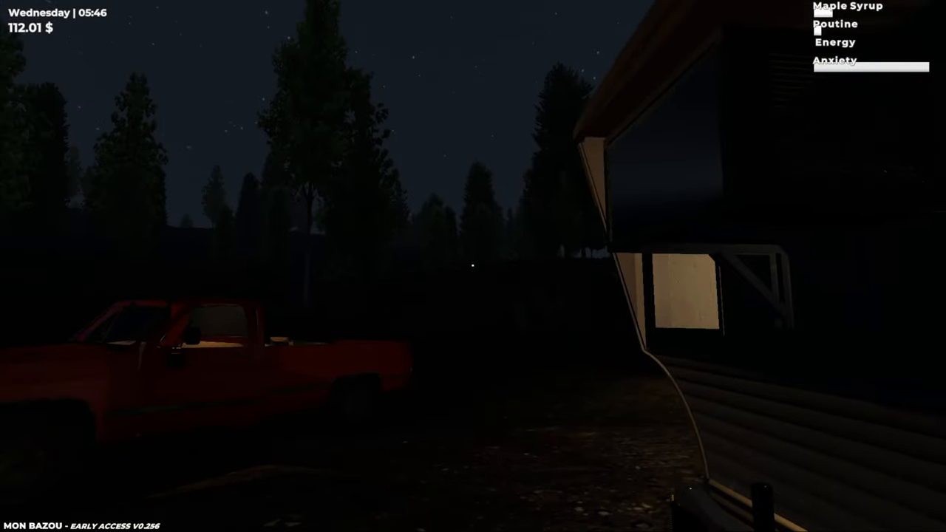
mouse_move(474, 266)
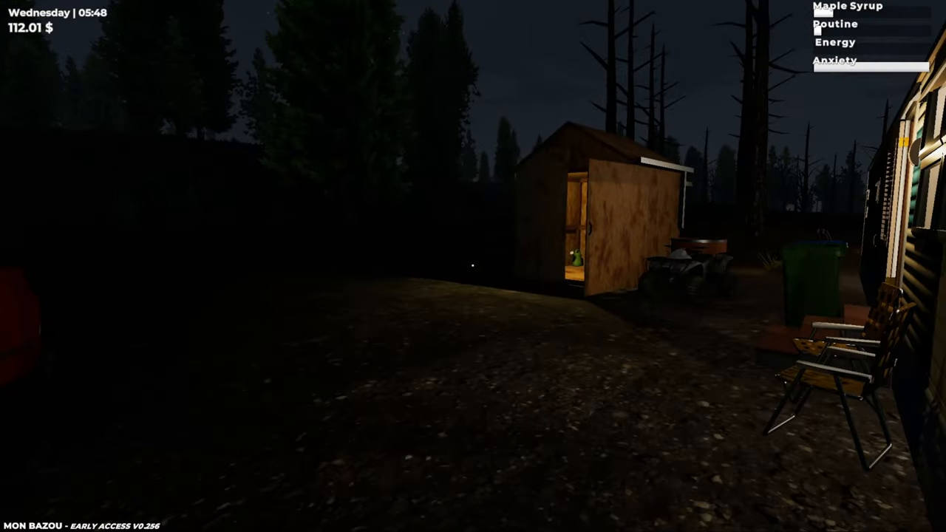